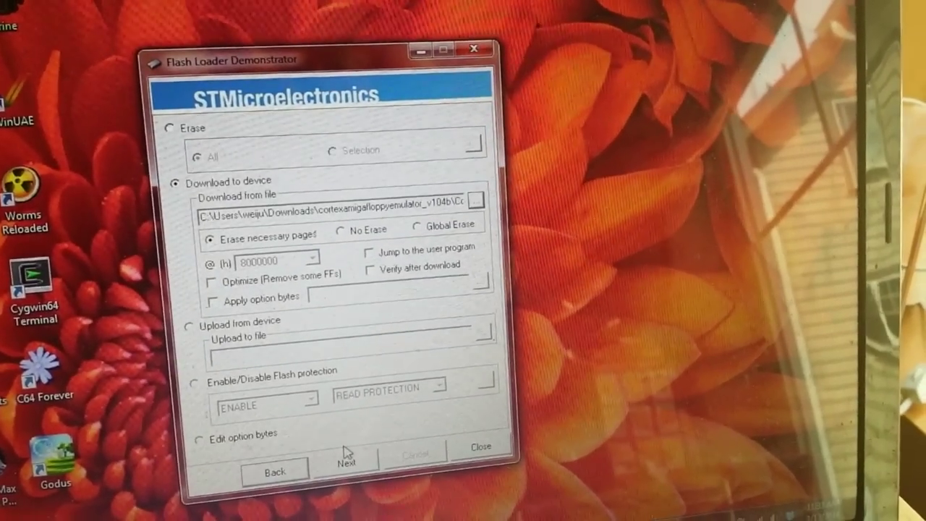
- Start downloading the emulator firmware to the STM32 128K target, erasing necessary pages
click(350, 463)
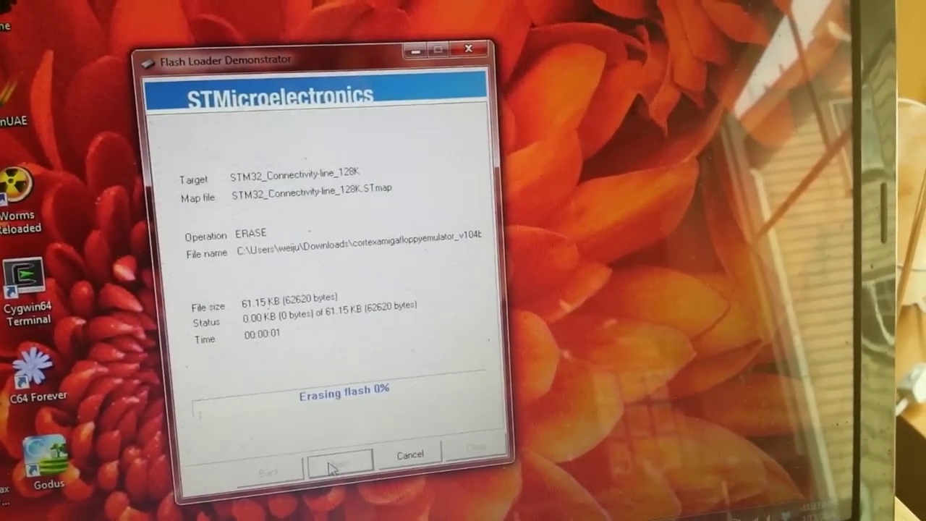